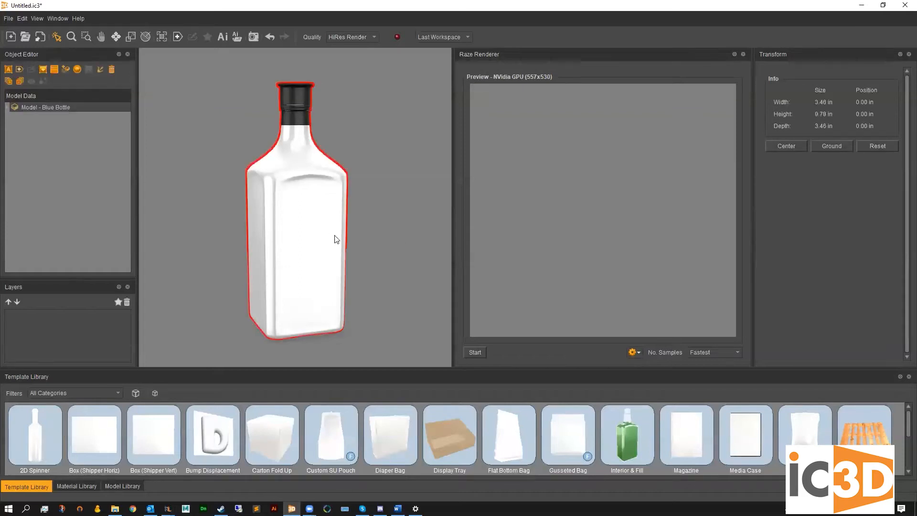
# - Deselect the bottle model and start a live preview render in the Raze Renderer
pyautogui.click(388, 240)
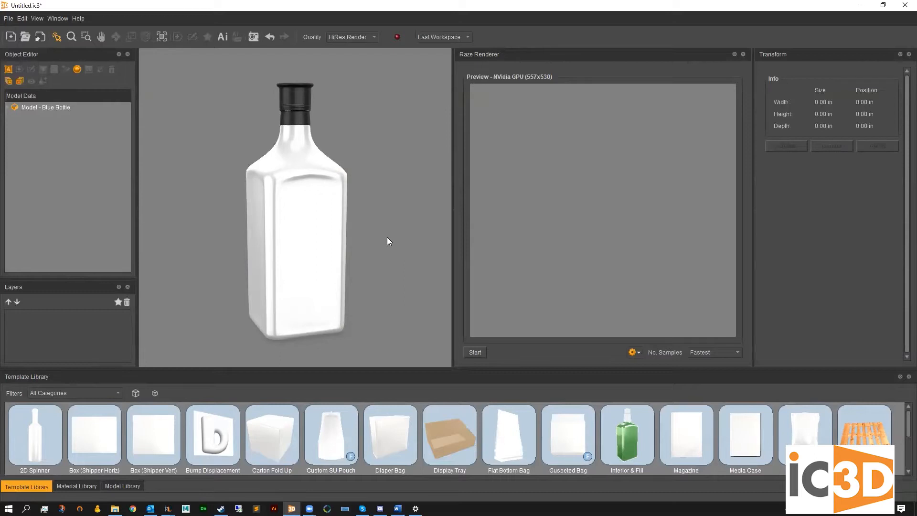
pyautogui.moveTo(497, 366)
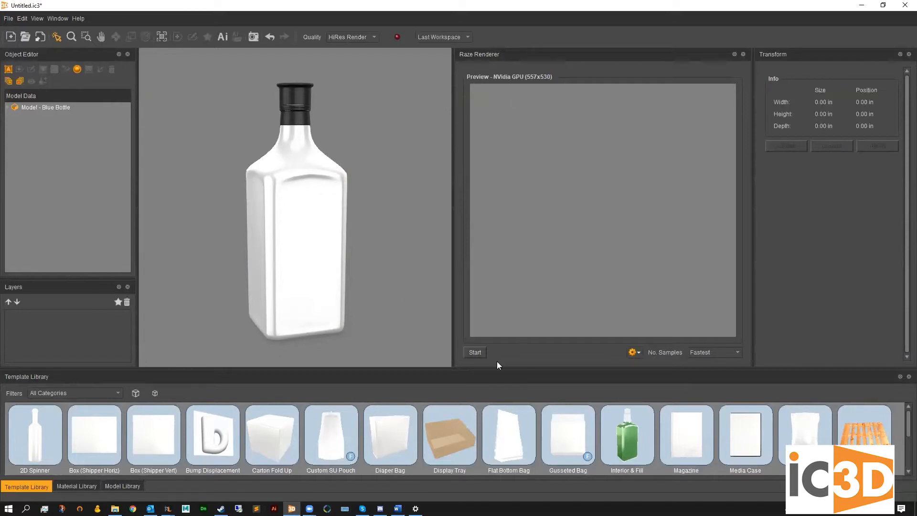
pyautogui.click(475, 352)
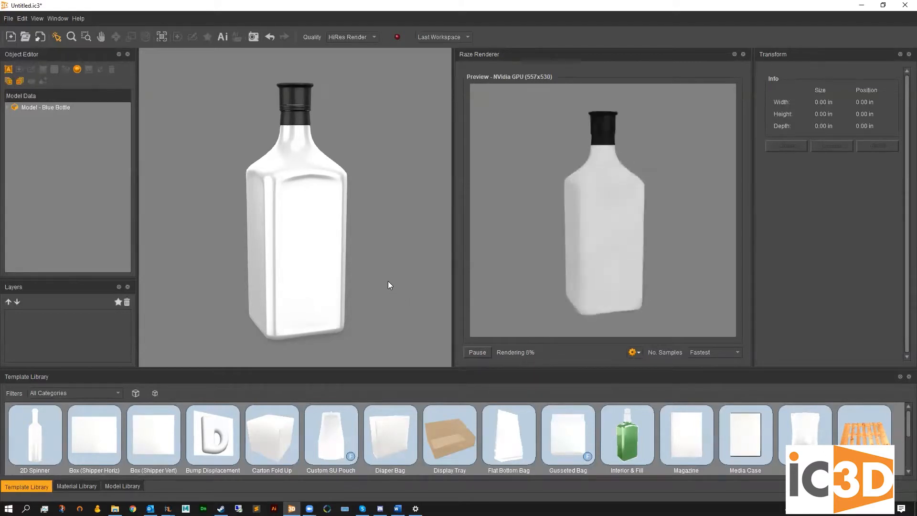
# - Expand the Blue Bottle model's materials and open its Default material in the Material Editor
pyautogui.click(46, 107)
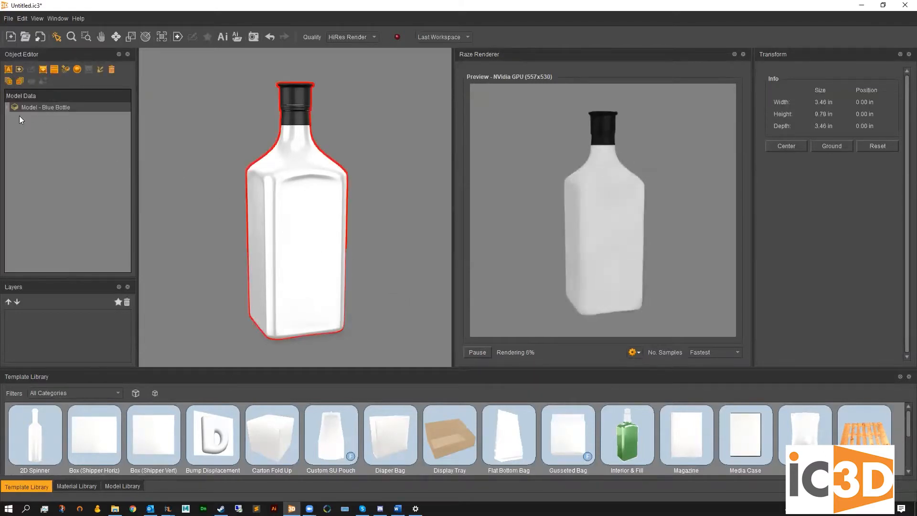
pyautogui.click(9, 107)
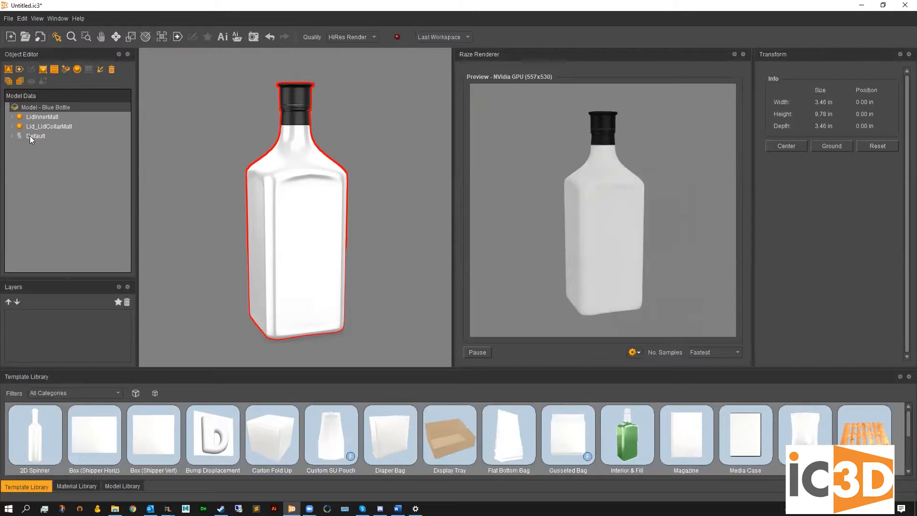
pyautogui.doubleClick(35, 135)
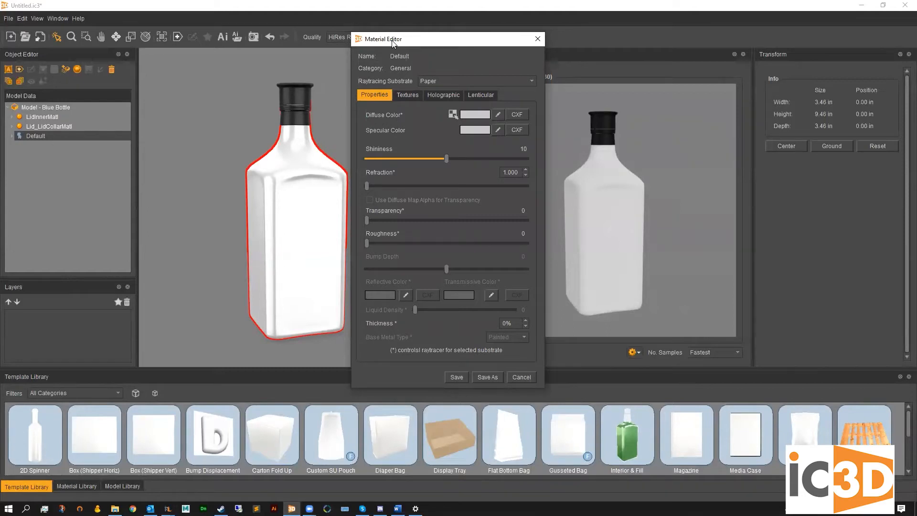
pyautogui.moveTo(447, 72)
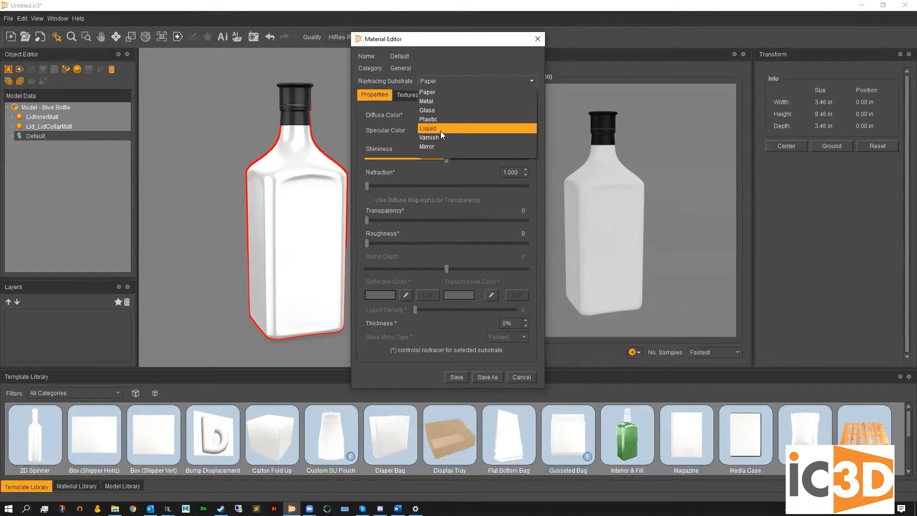
# - Set the substrate to Glass with white diffuse and white specular colours
pyautogui.click(427, 110)
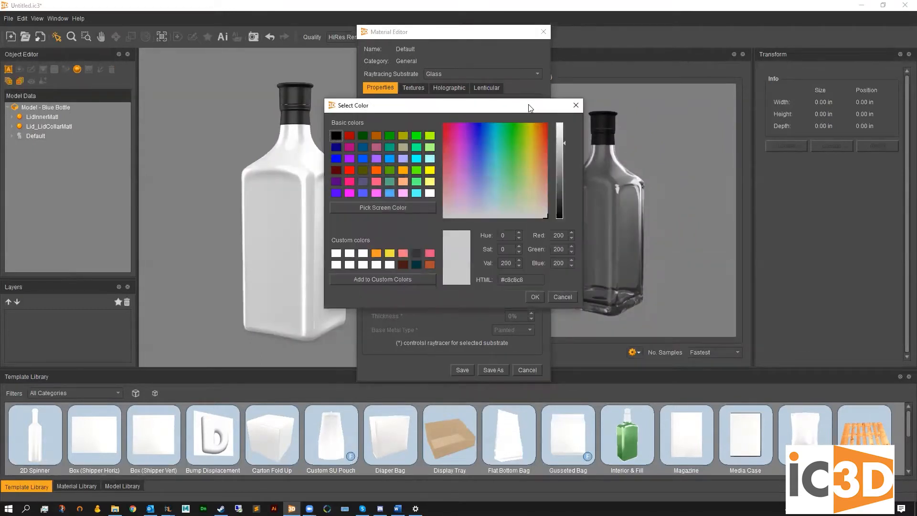
pyautogui.moveTo(450, 105); pyautogui.dragTo(465, 61)
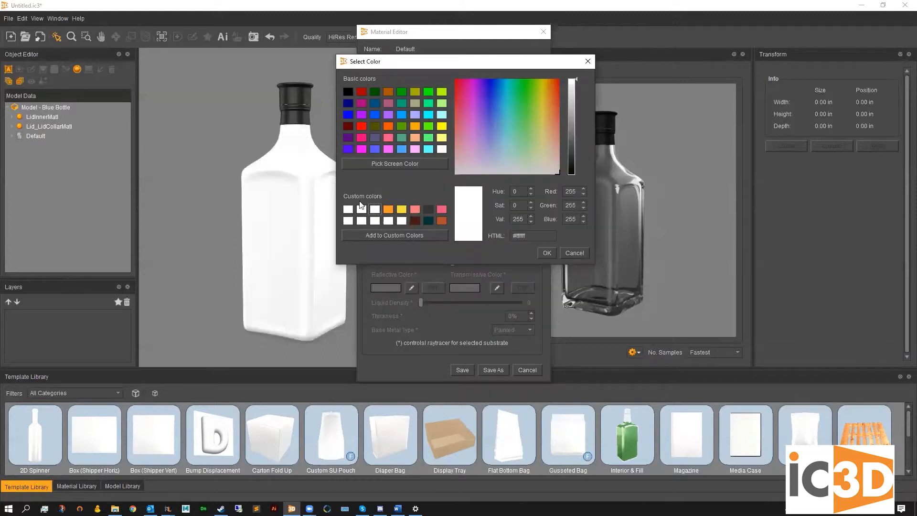
pyautogui.click(573, 252)
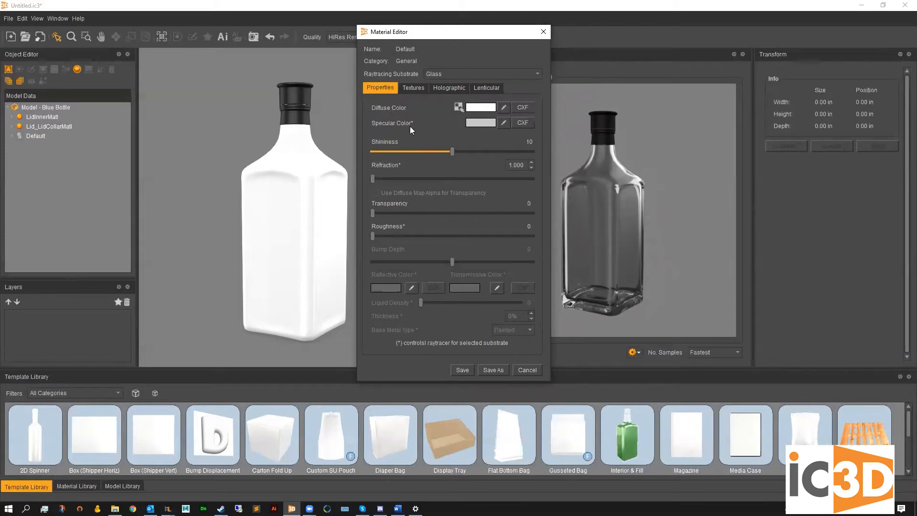
pyautogui.moveTo(444, 348)
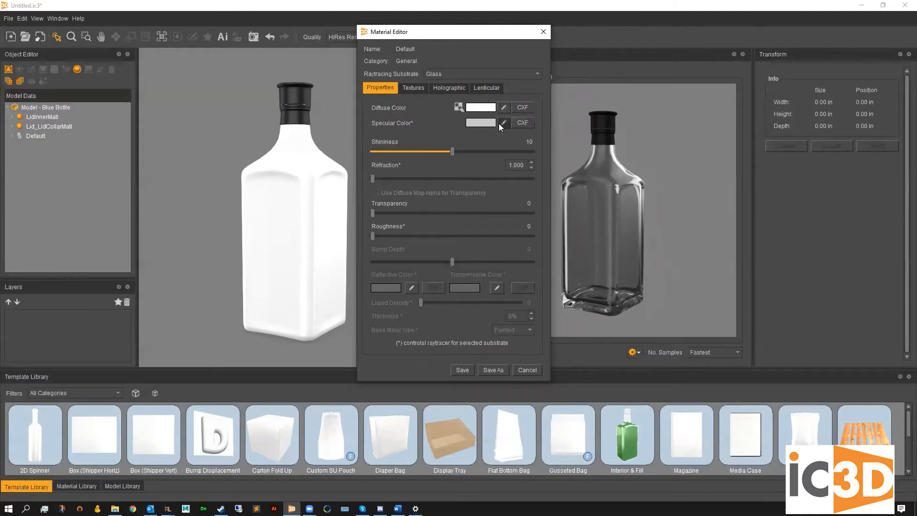
pyautogui.click(504, 123)
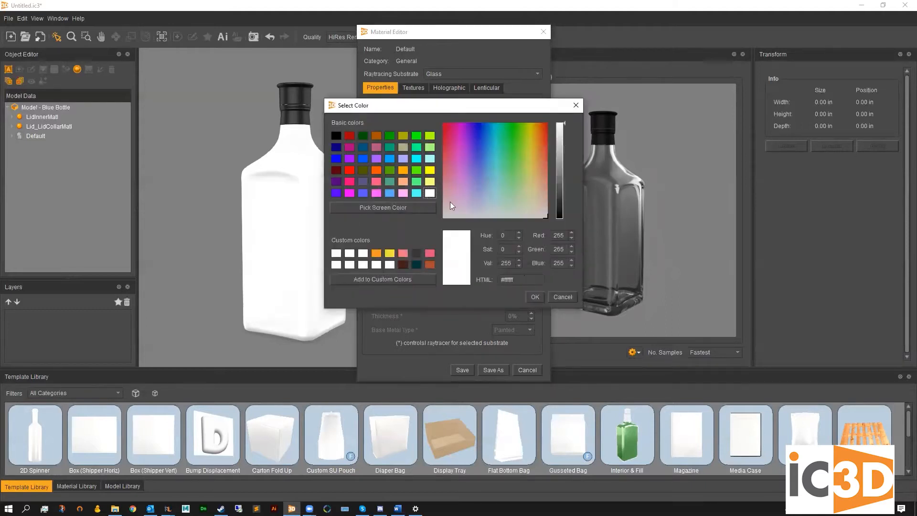
pyautogui.click(533, 297)
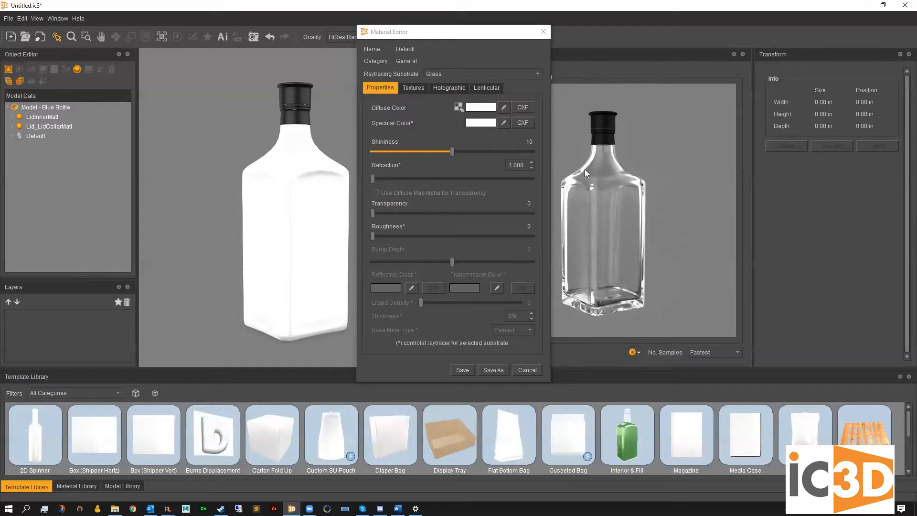
pyautogui.moveTo(497, 56)
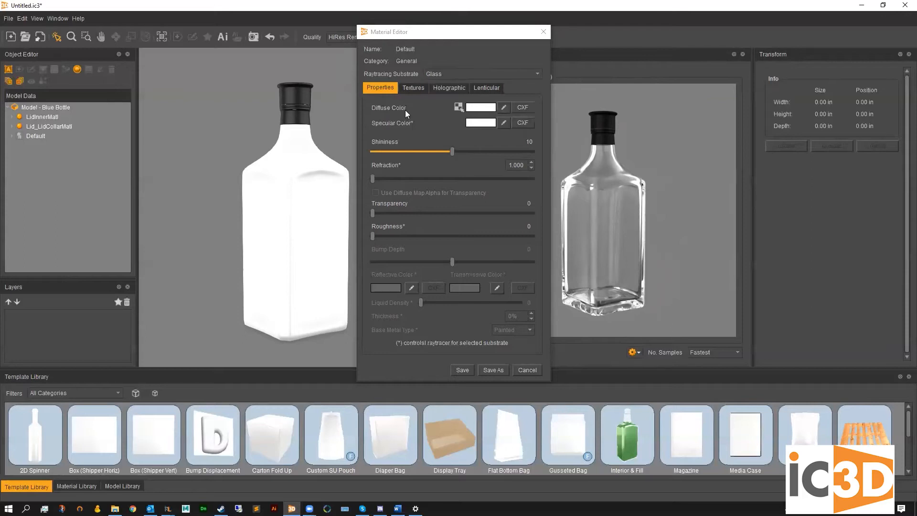
pyautogui.moveTo(277, 164)
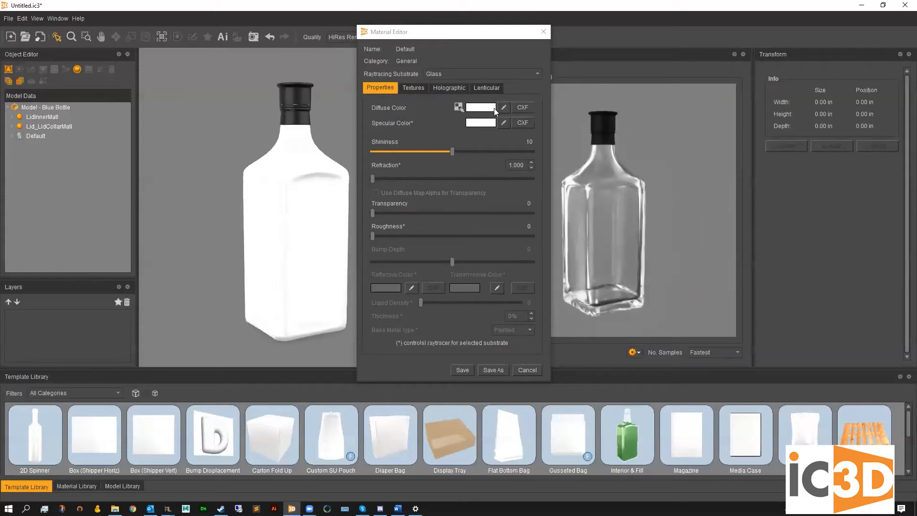
# - Give the material a cyan diffuse colour and start tuning a cyan specular colour
pyautogui.click(504, 107)
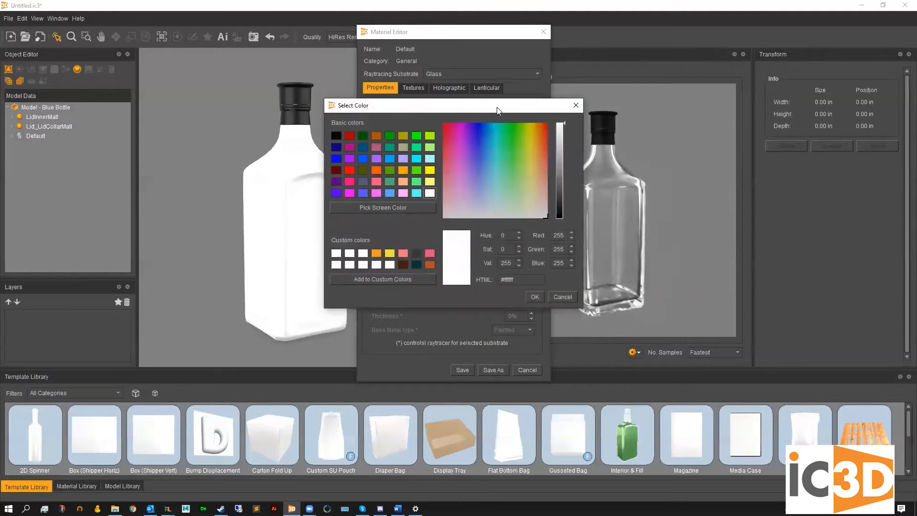
pyautogui.click(416, 159)
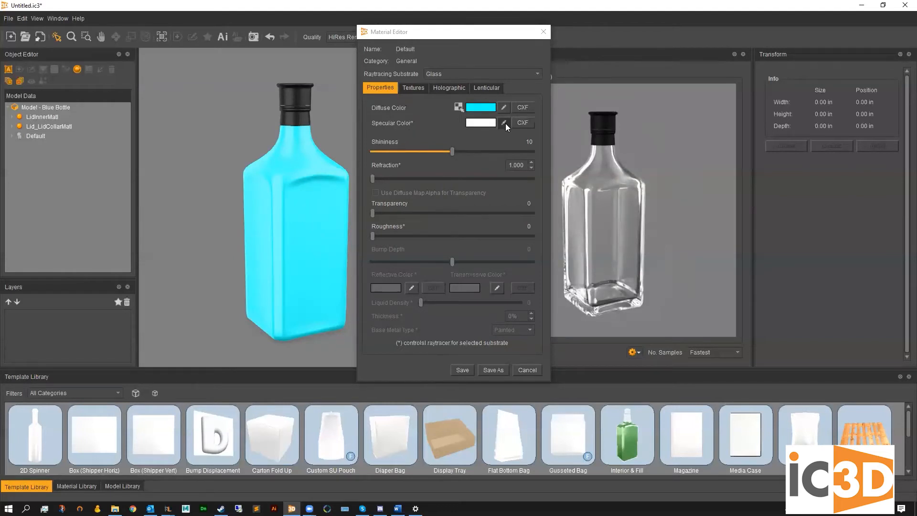
pyautogui.click(503, 123)
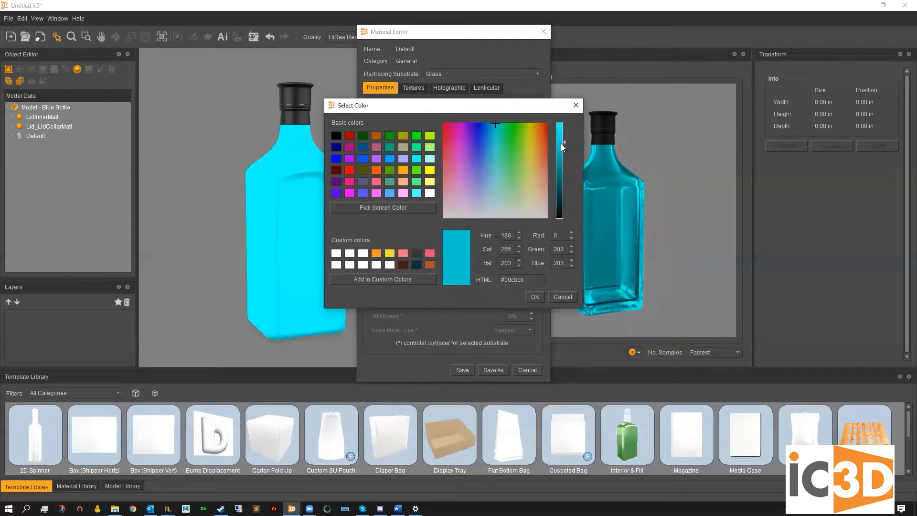
pyautogui.moveTo(561, 146); pyautogui.dragTo(561, 150)
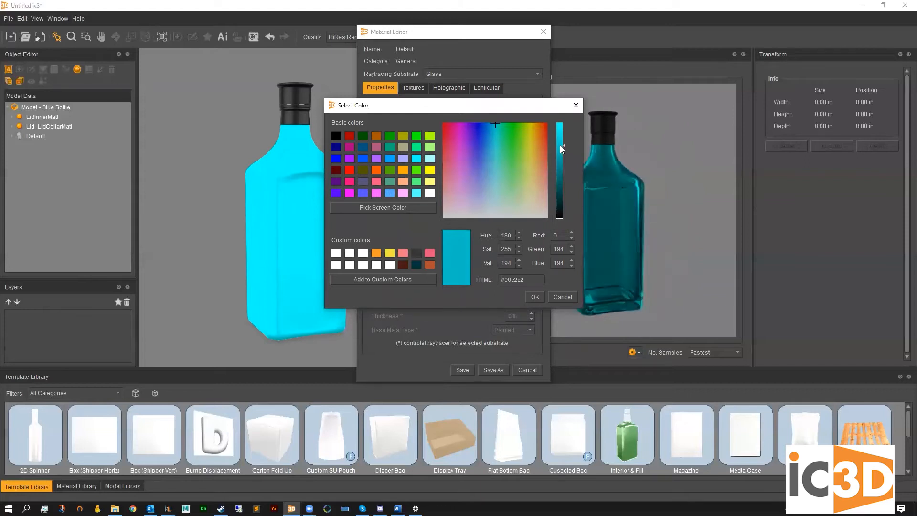
pyautogui.moveTo(560, 148); pyautogui.dragTo(566, 139)
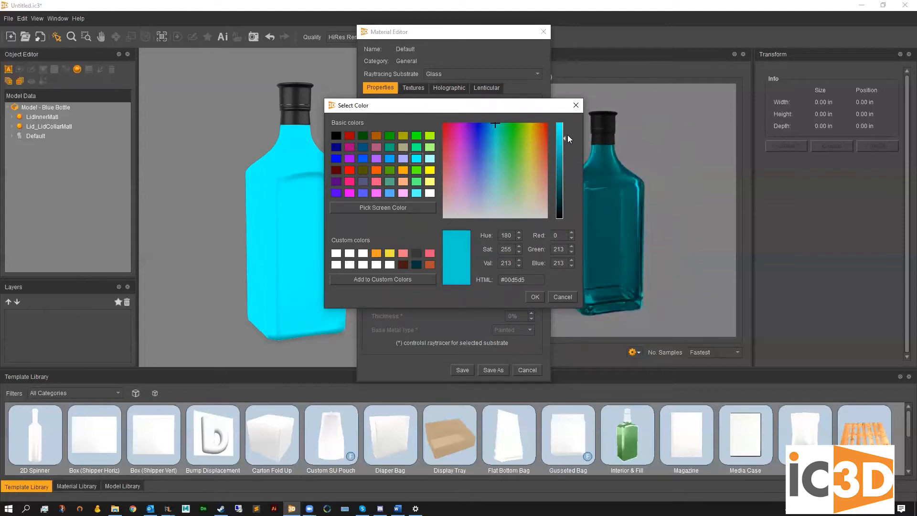
pyautogui.moveTo(564, 140); pyautogui.dragTo(564, 132)
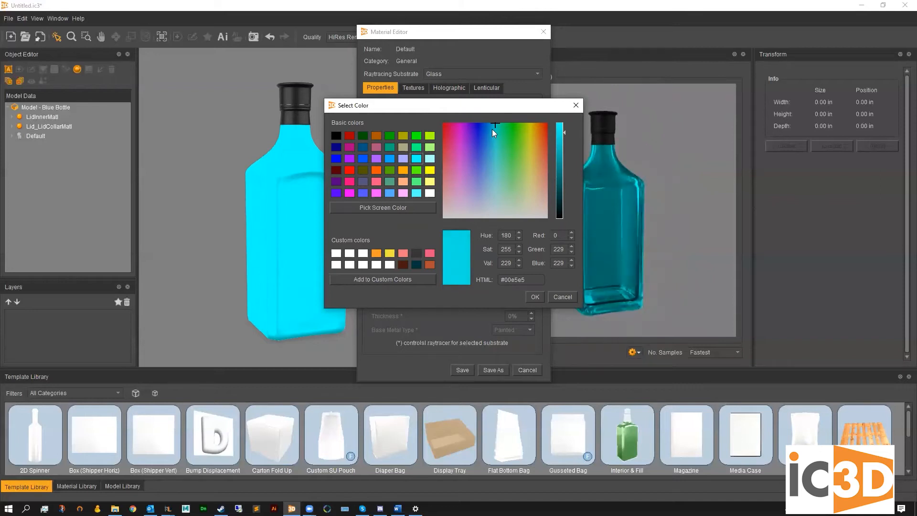
# - Shift the specular colour to a bright blue, confirm it, and pick blue #02baec for diffuse
pyautogui.click(493, 127)
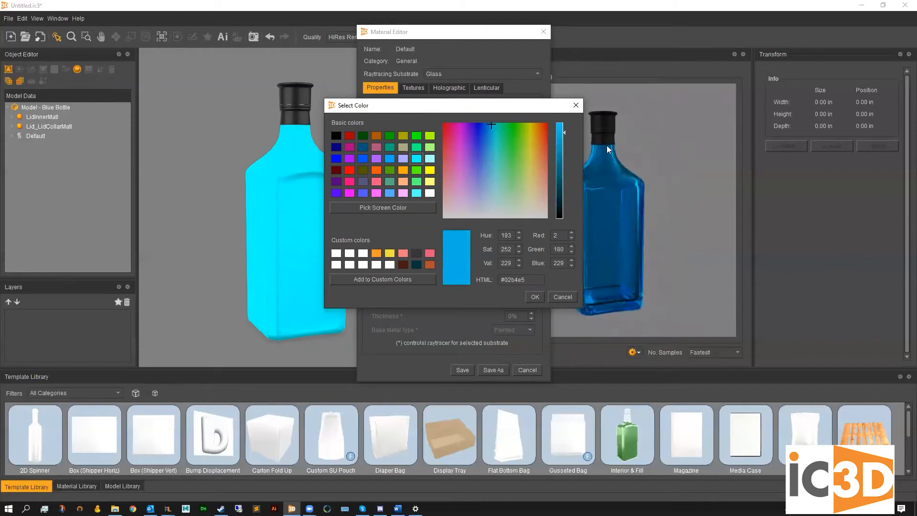
pyautogui.moveTo(564, 132); pyautogui.dragTo(550, 130)
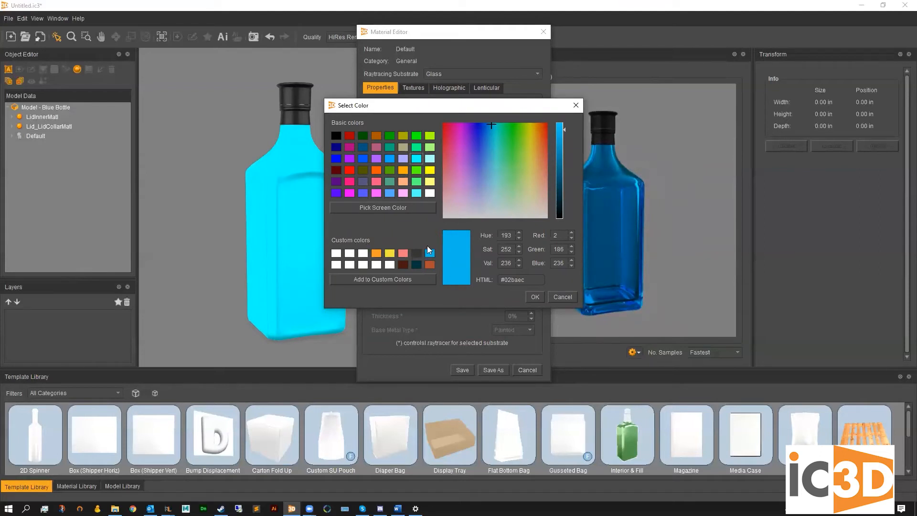
pyautogui.click(533, 297)
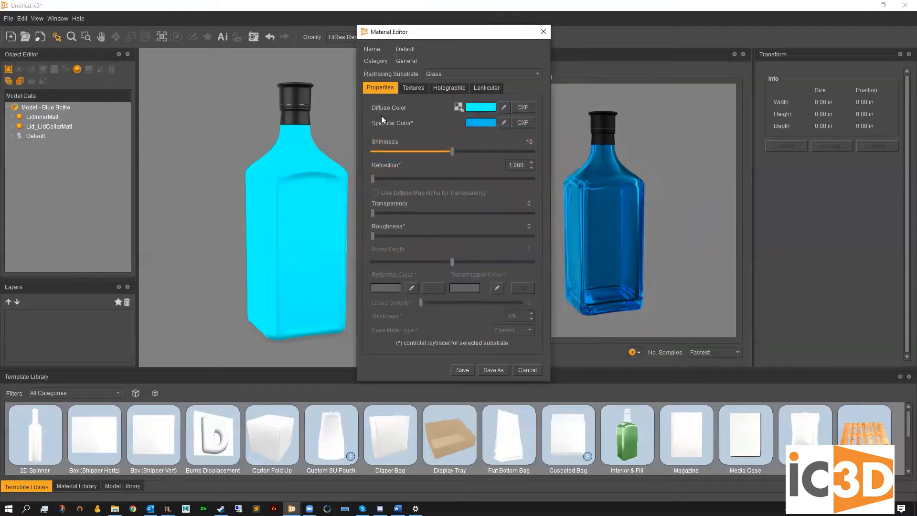
pyautogui.moveTo(274, 179)
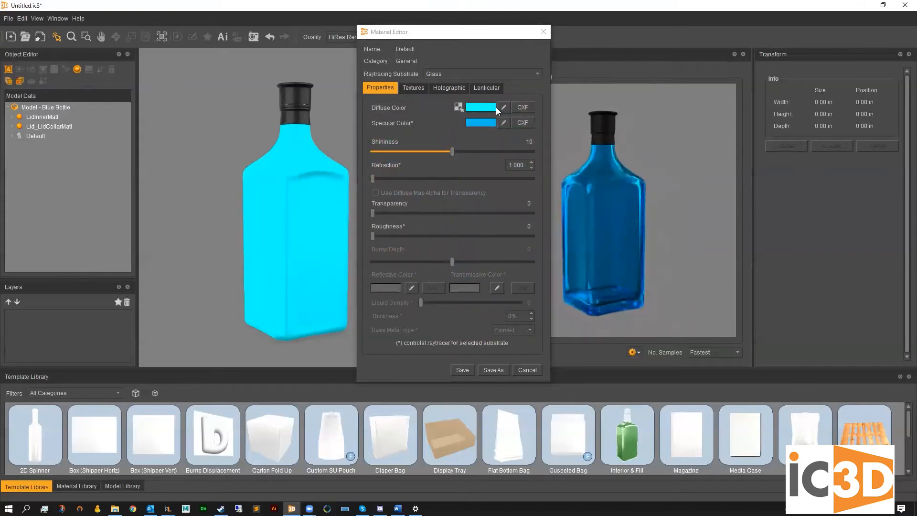
pyautogui.click(479, 107)
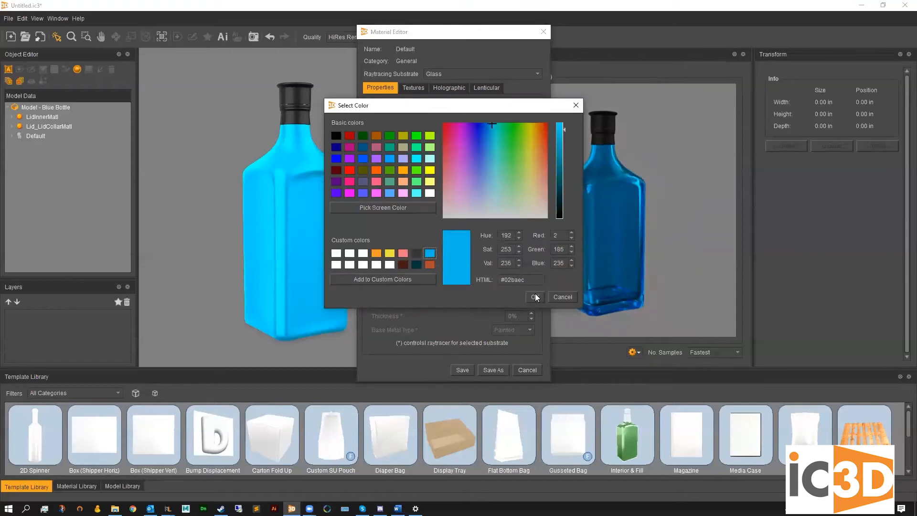
# - Confirm the blue diffuse colour and adjust shininess through 3, 7, 8 up to 10
pyautogui.click(533, 298)
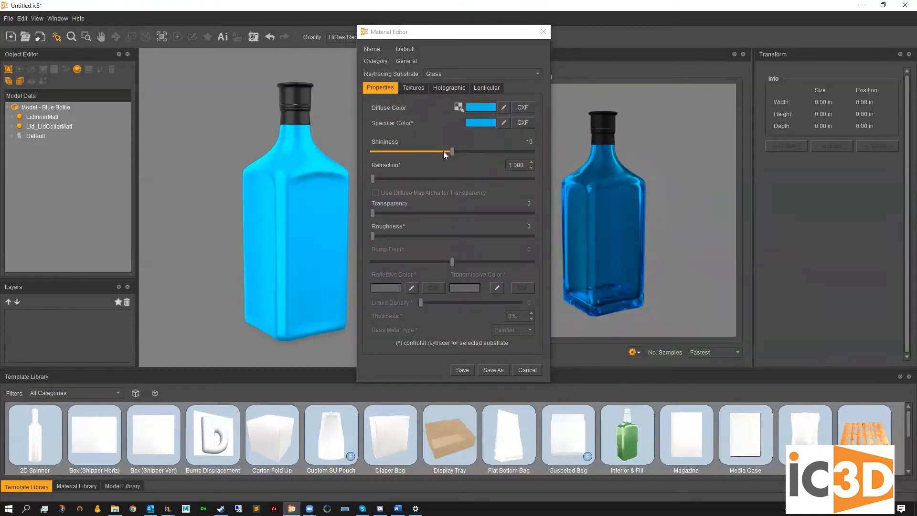
pyautogui.moveTo(450, 150); pyautogui.dragTo(397, 151)
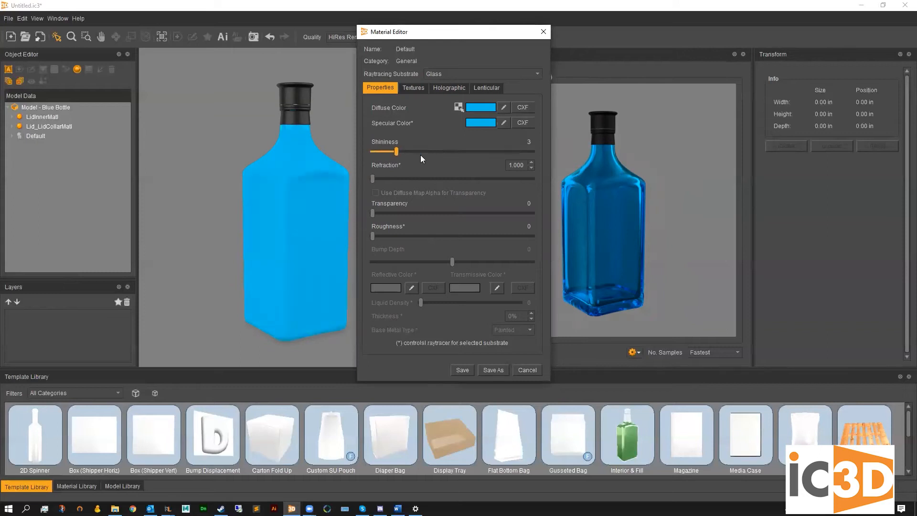
pyautogui.moveTo(397, 152); pyautogui.dragTo(427, 152)
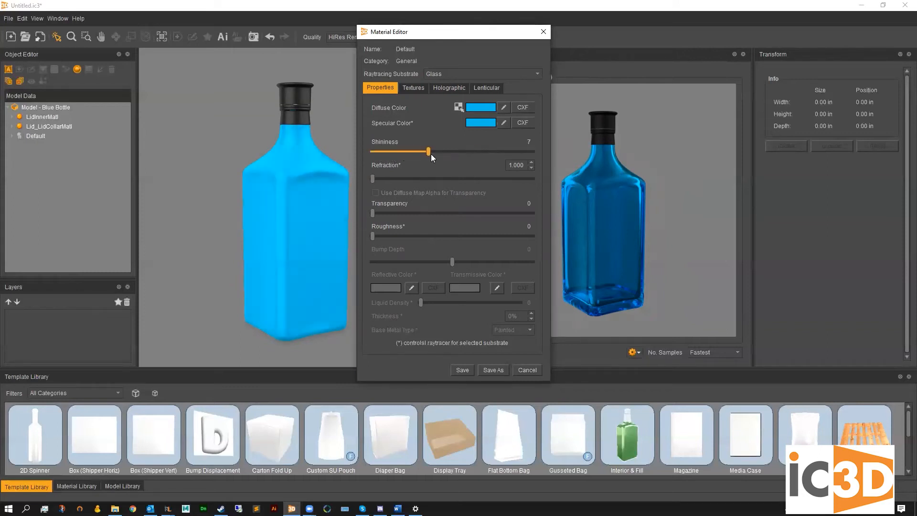
pyautogui.moveTo(428, 152); pyautogui.dragTo(436, 151)
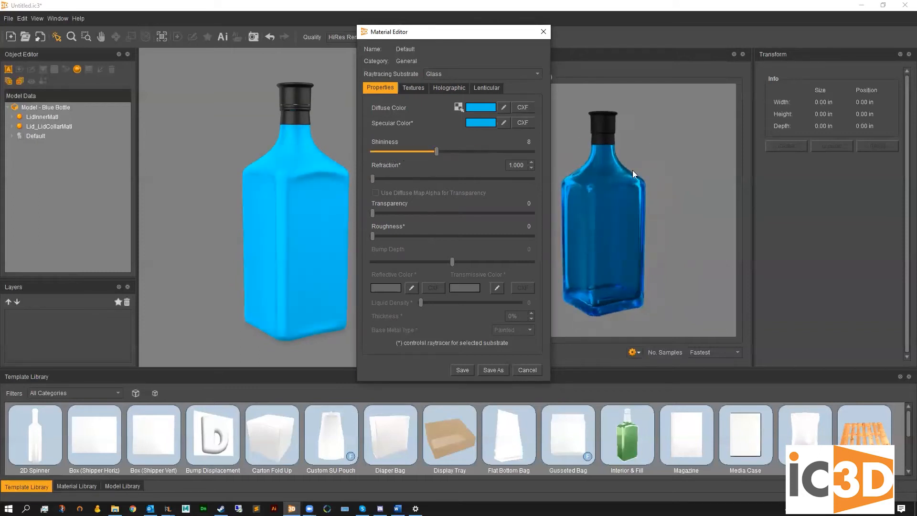
pyautogui.moveTo(436, 151); pyautogui.dragTo(451, 151)
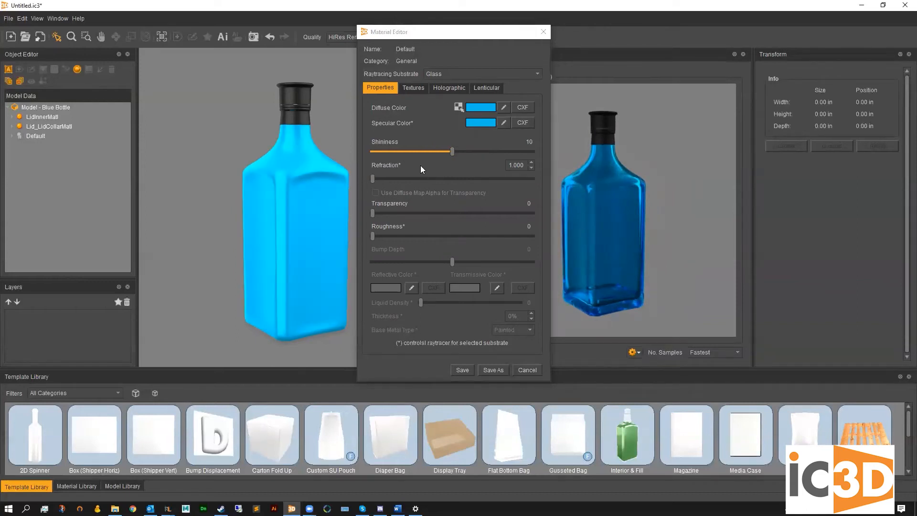
pyautogui.moveTo(397, 171)
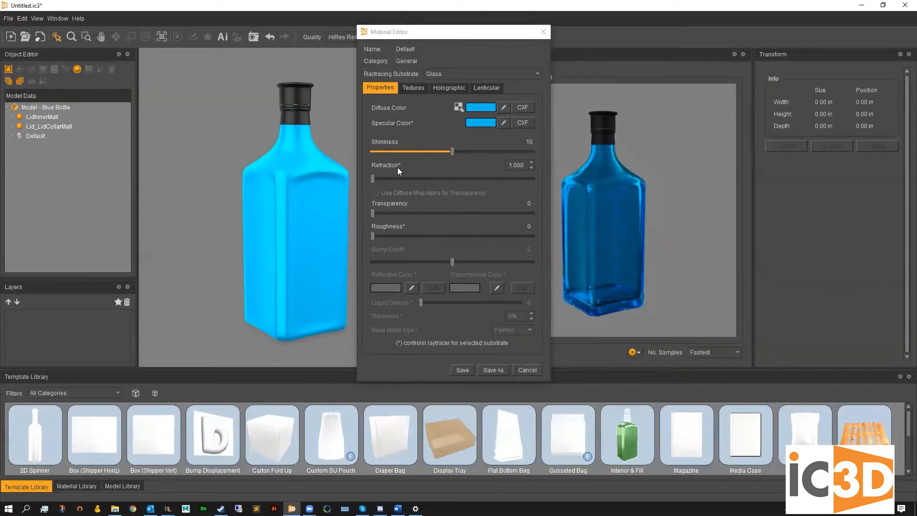
# - Settle shininess at 8 and tune refraction up to about 1.62
pyautogui.moveTo(371, 178); pyautogui.dragTo(383, 179)
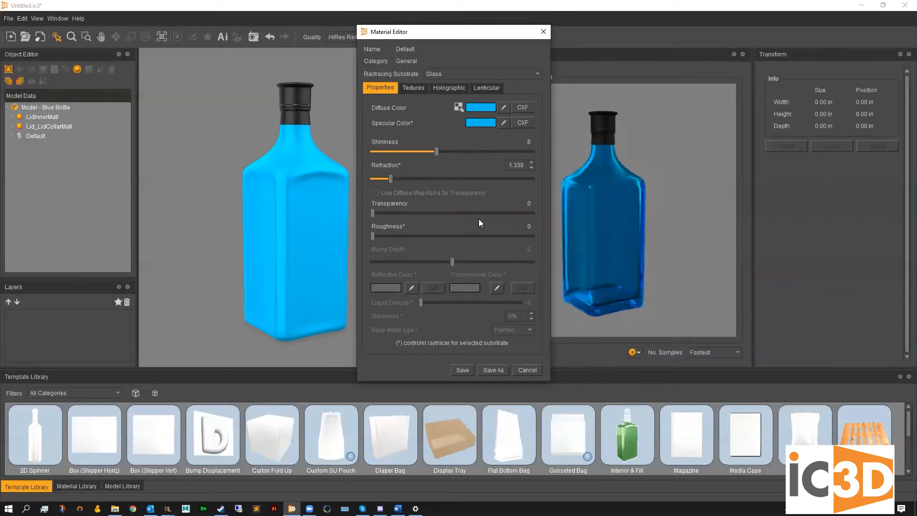
pyautogui.moveTo(381, 179); pyautogui.dragTo(399, 178)
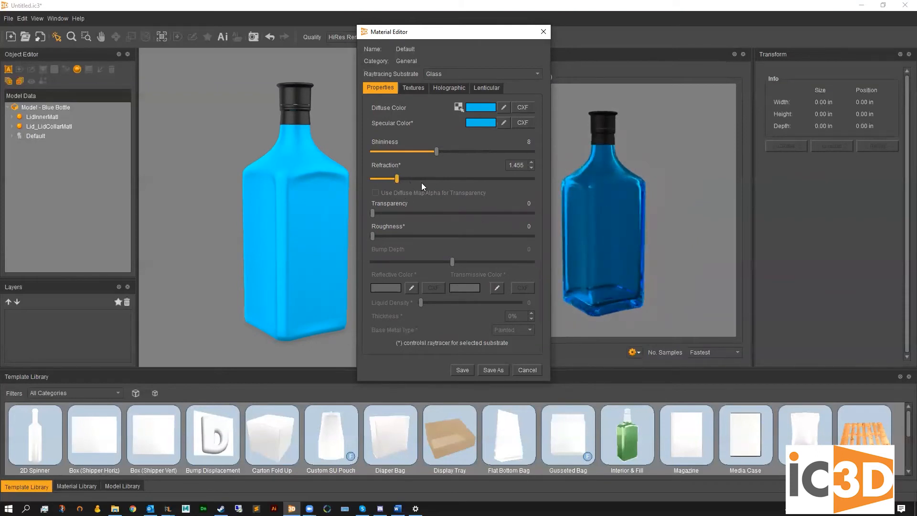
pyautogui.moveTo(397, 178); pyautogui.dragTo(473, 178)
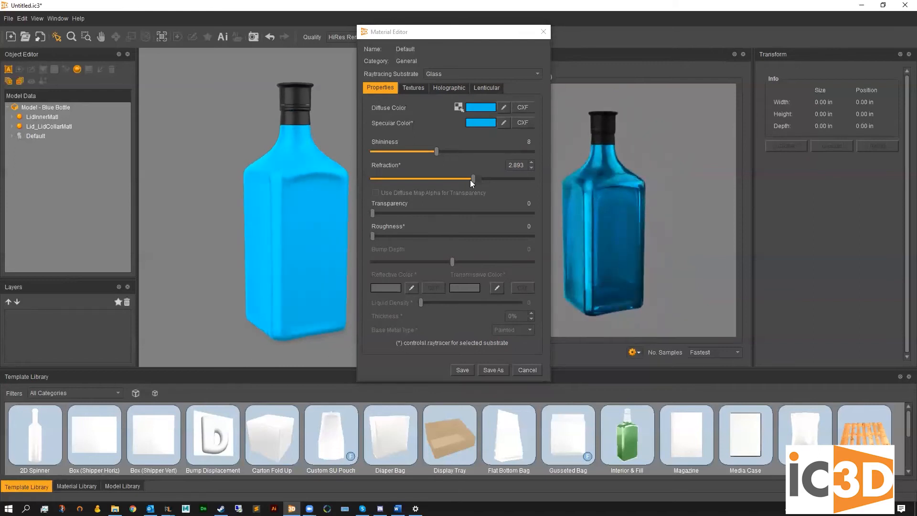
pyautogui.moveTo(473, 179); pyautogui.dragTo(402, 179)
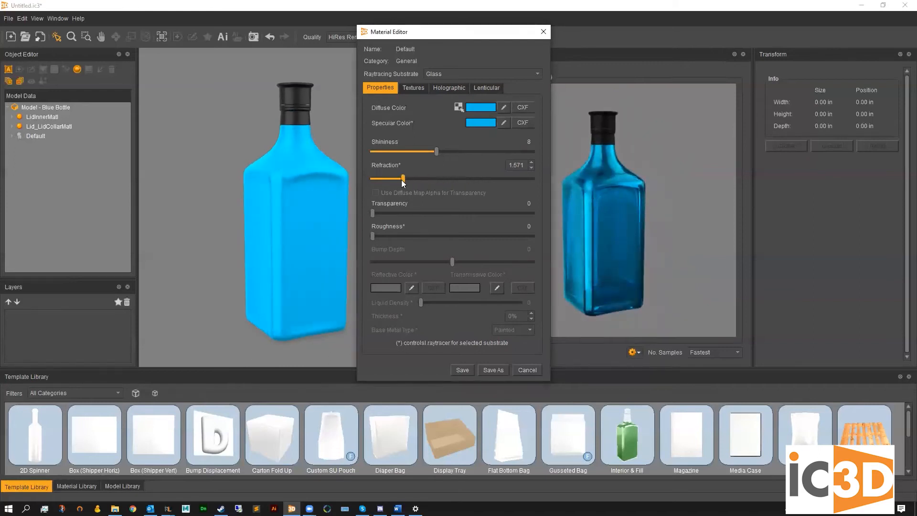
pyautogui.moveTo(402, 179); pyautogui.dragTo(405, 179)
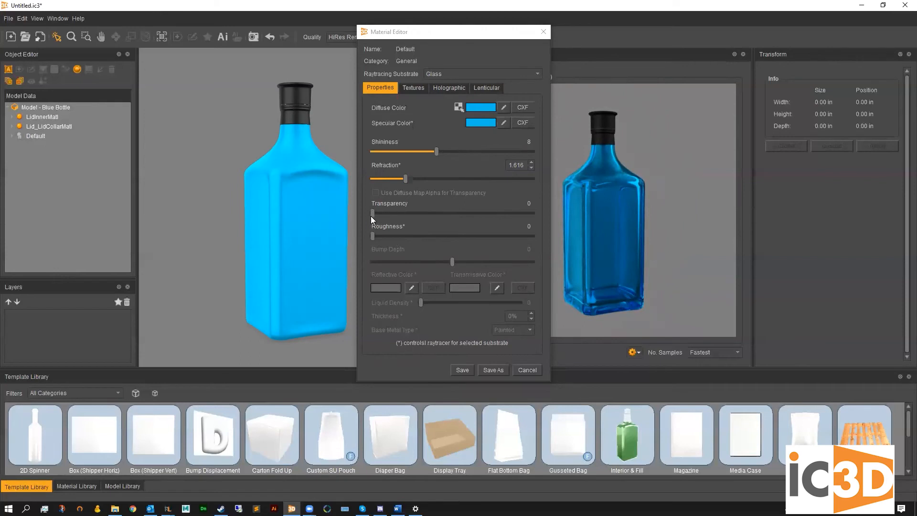
# - Raise the material's transparency to 55 so the bottle becomes semi-transparent
pyautogui.moveTo(371, 213); pyautogui.dragTo(460, 213)
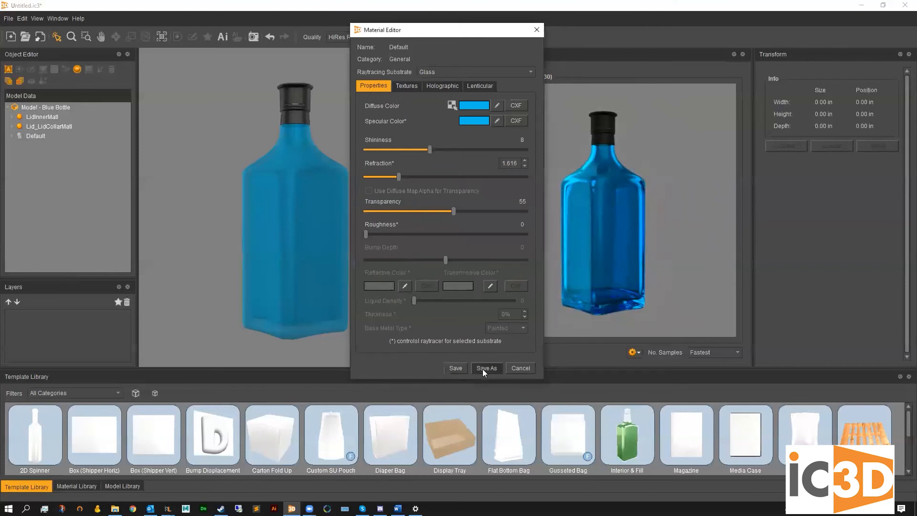
# - Save the material as a new one named 'Blue Glass'
pyautogui.click(486, 368)
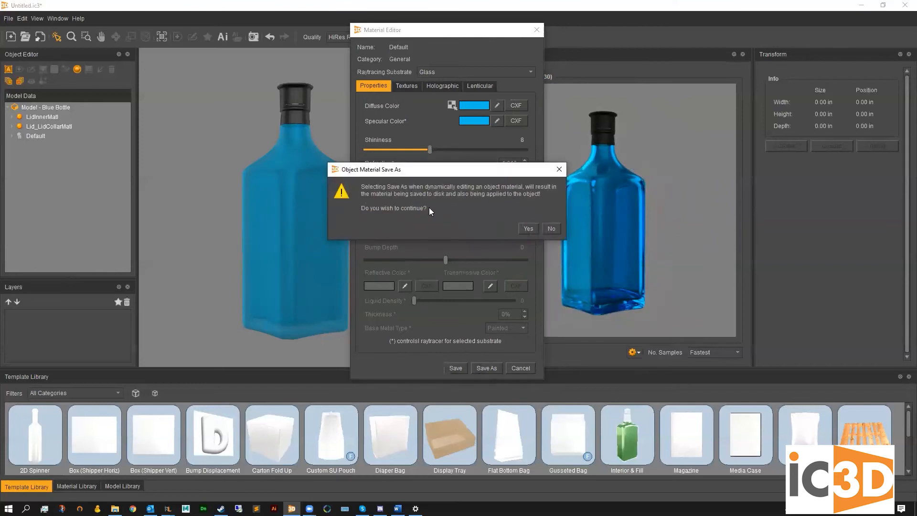
pyautogui.click(527, 228)
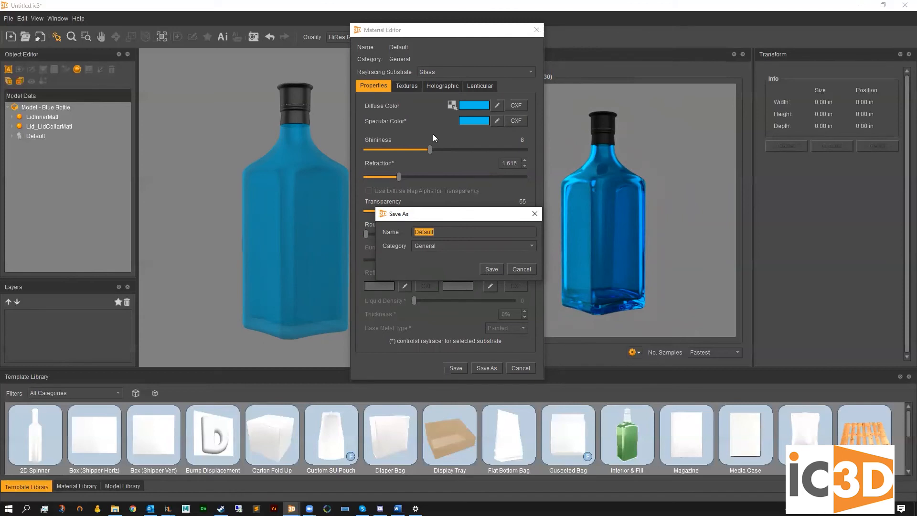
pyautogui.write('B')
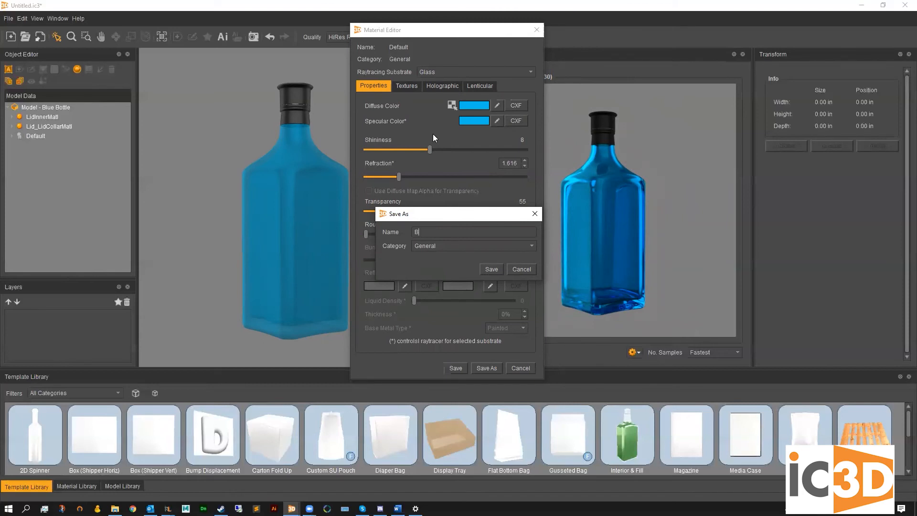
pyautogui.write('lue G')
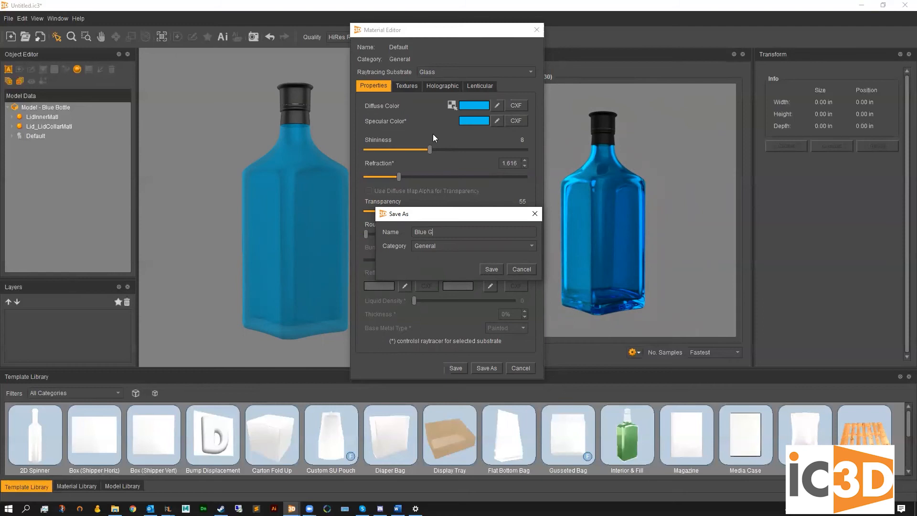
pyautogui.write('lass')
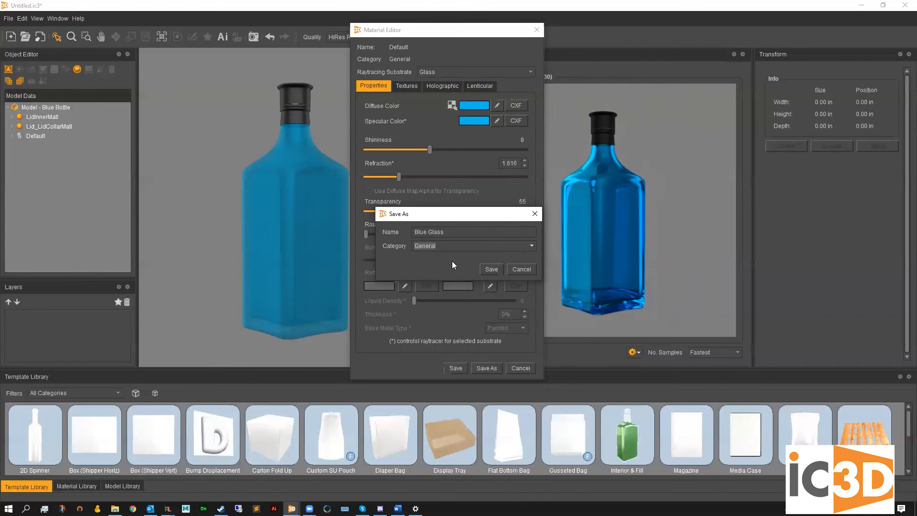
# - Assign it to the IC3D Glass category and save it into the library
pyautogui.click(474, 246)
pyautogui.write('IC3D Glass')
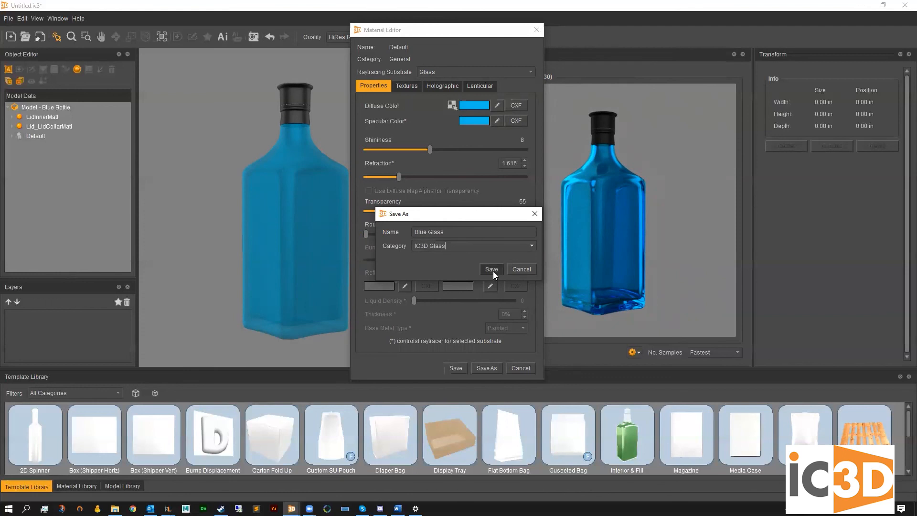
pyautogui.click(490, 269)
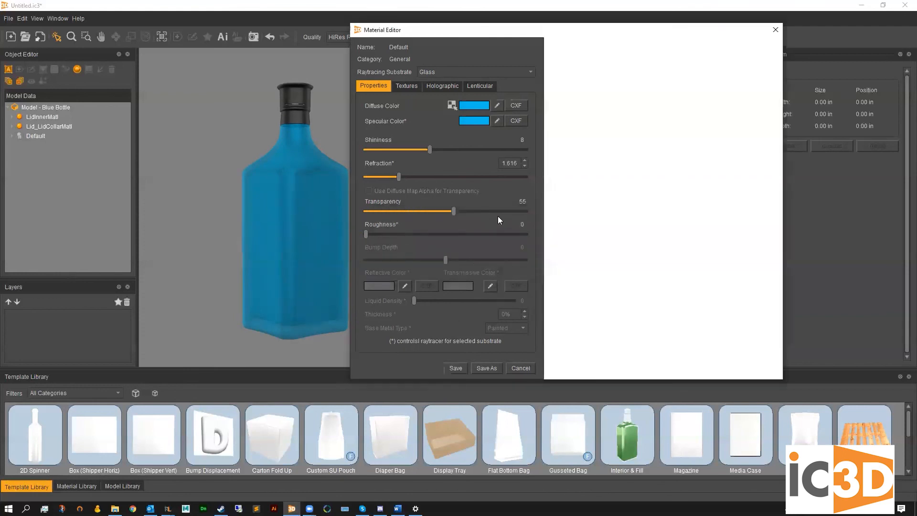
pyautogui.click(454, 368)
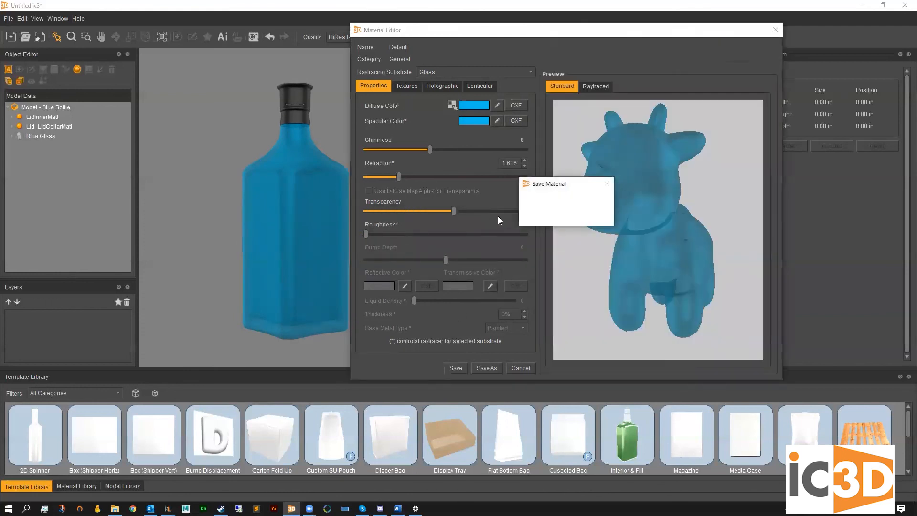
pyautogui.click(455, 367)
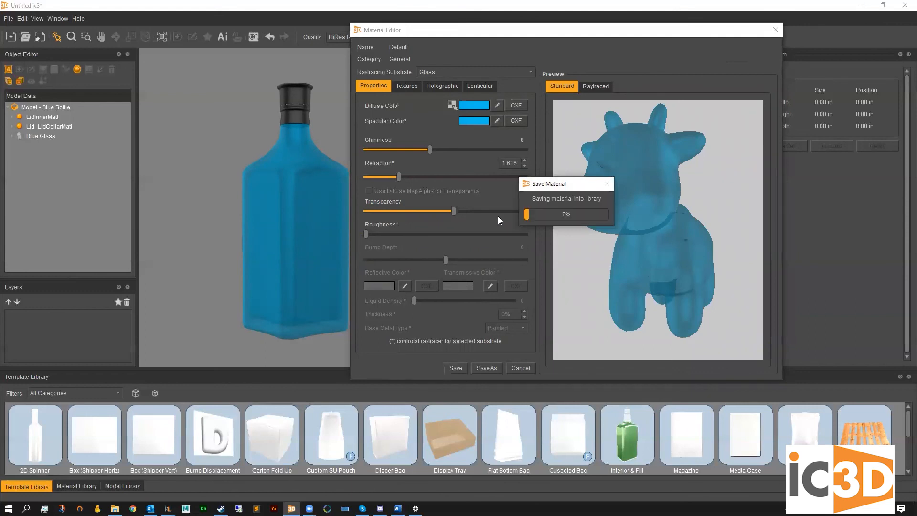